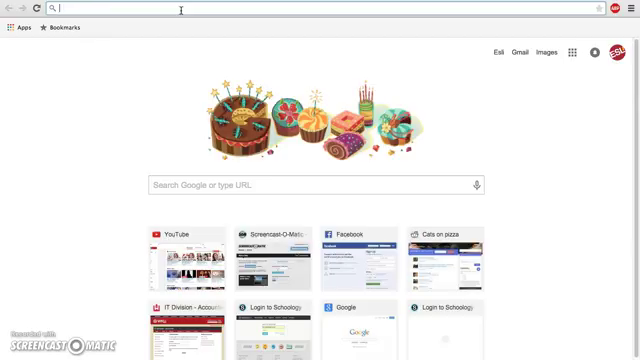
# Go to esli.schoology.com and sign in with the remembered account email.
pyautogui.write('esli.schoology.com/login?&school=165856744')
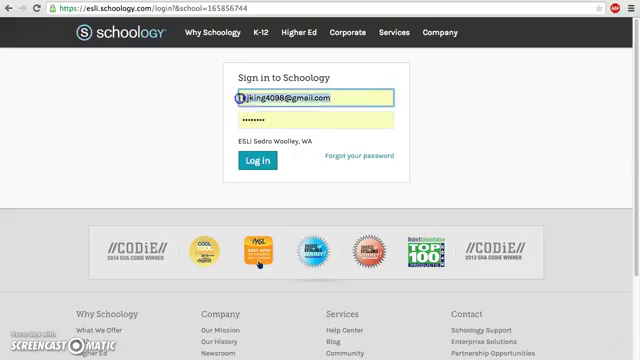
pyautogui.click(310, 124)
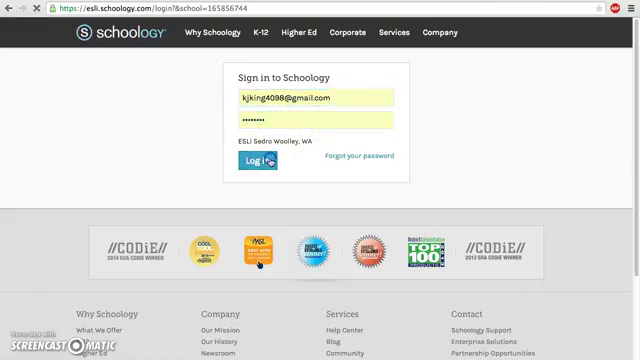
pyautogui.click(256, 160)
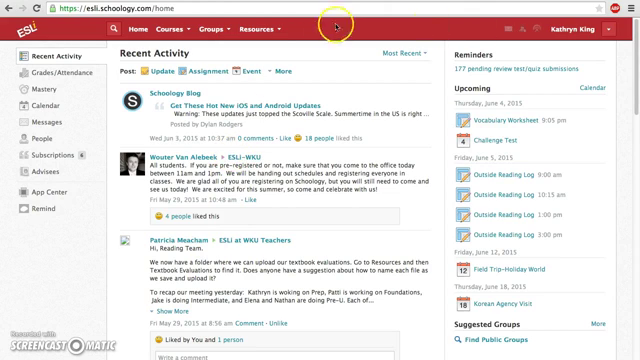
pyautogui.moveTo(300, 78)
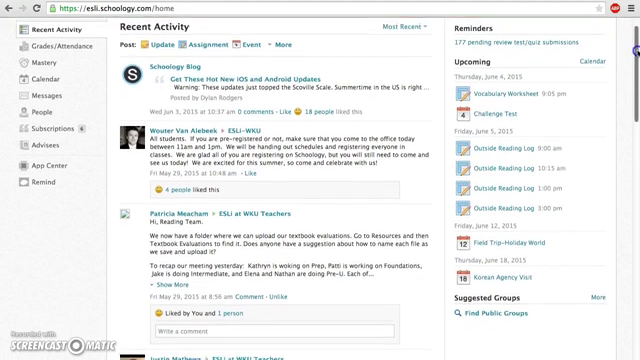
pyautogui.scroll(-3)
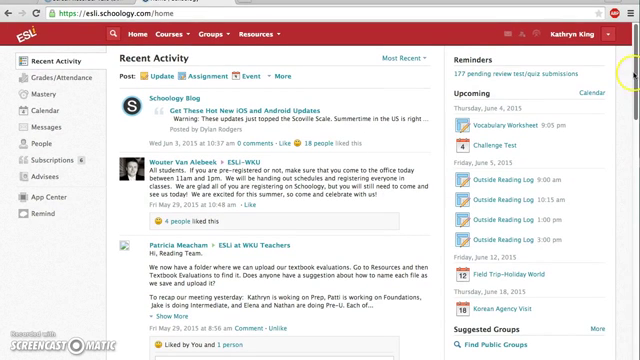
pyautogui.scroll(-3)
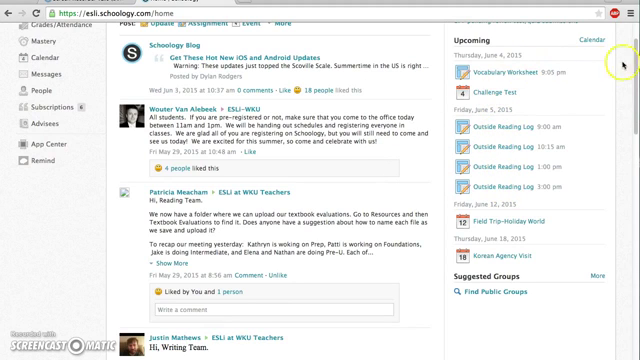
pyautogui.scroll(-3)
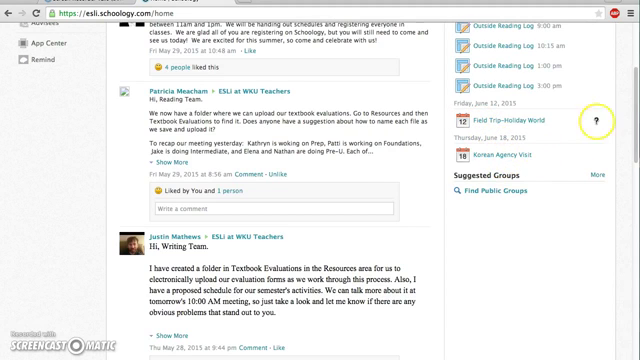
pyautogui.scroll(3)
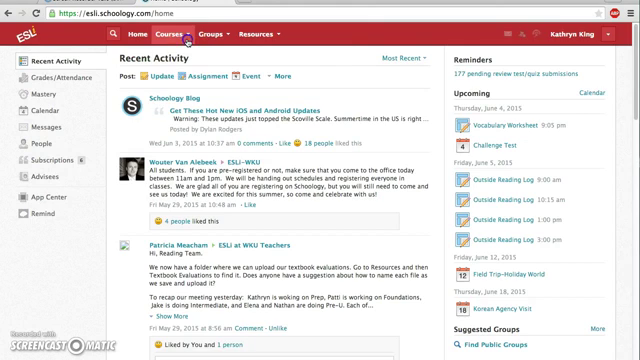
# Browse the Courses list and choose Dummy Class: Section 1 to show its materials.
pyautogui.click(170, 36)
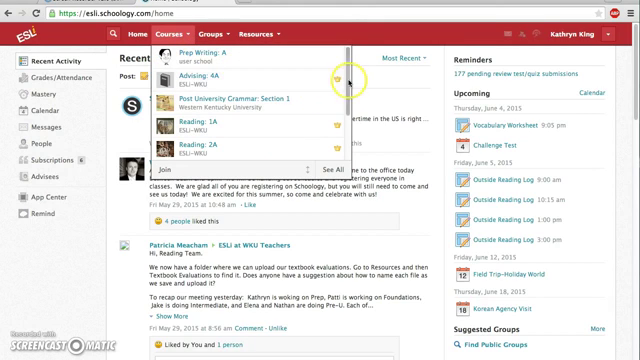
pyautogui.scroll(-3)
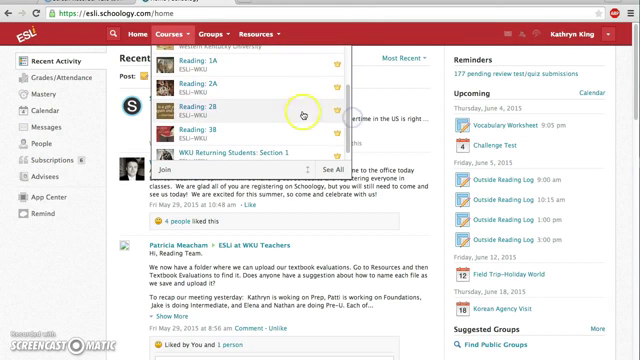
pyautogui.scroll(3)
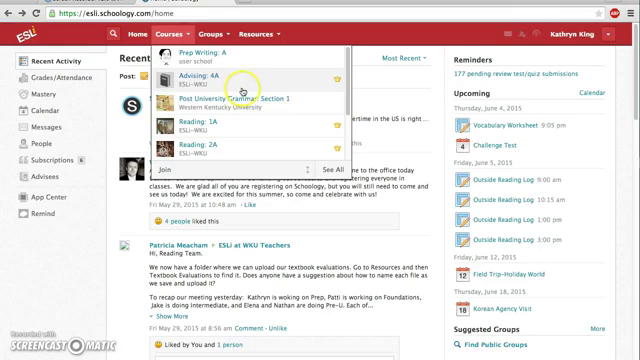
pyautogui.scroll(-3)
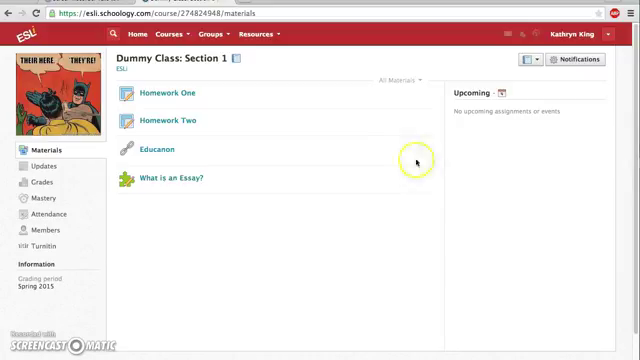
pyautogui.moveTo(284, 164)
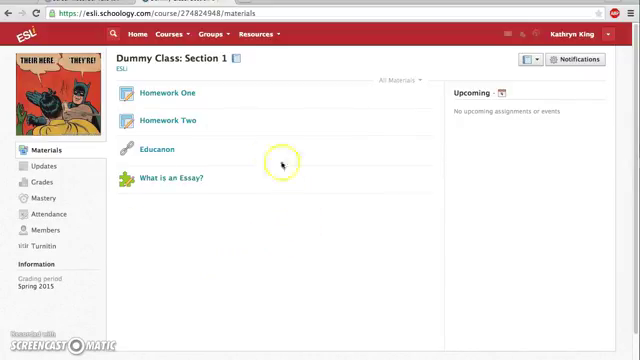
pyautogui.moveTo(140, 64)
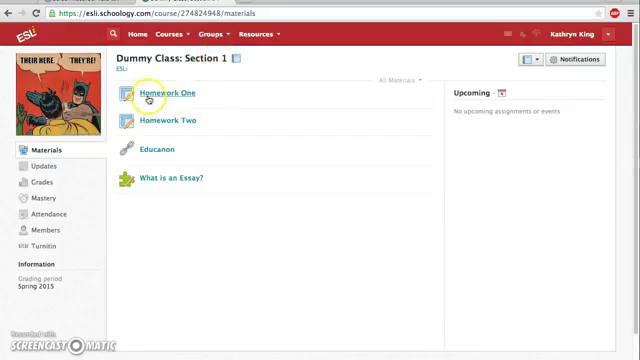
pyautogui.moveTo(164, 120)
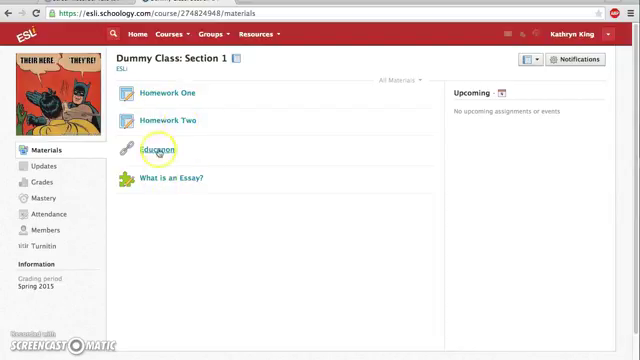
pyautogui.moveTo(170, 178)
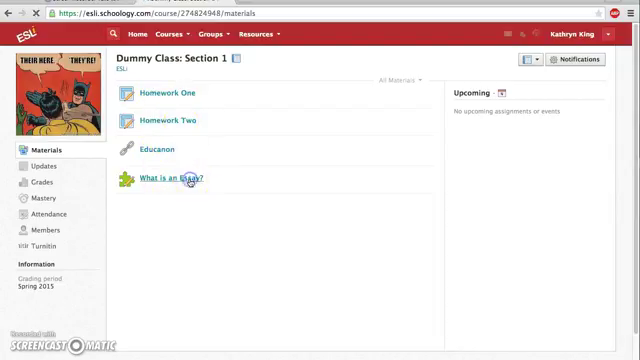
pyautogui.click(180, 176)
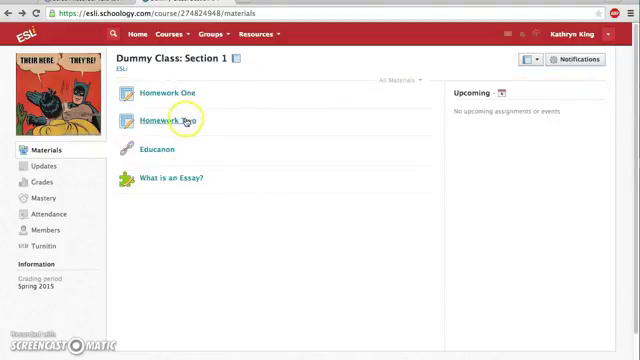
pyautogui.moveTo(176, 176)
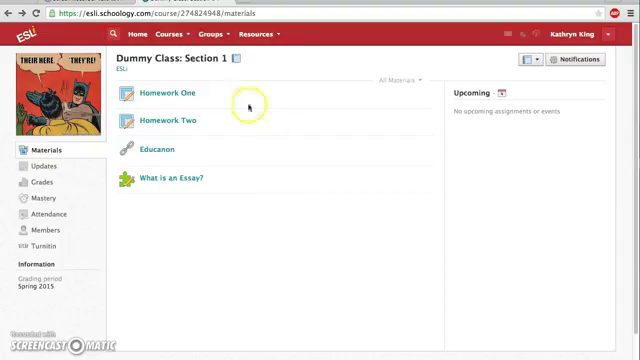
pyautogui.moveTo(252, 184)
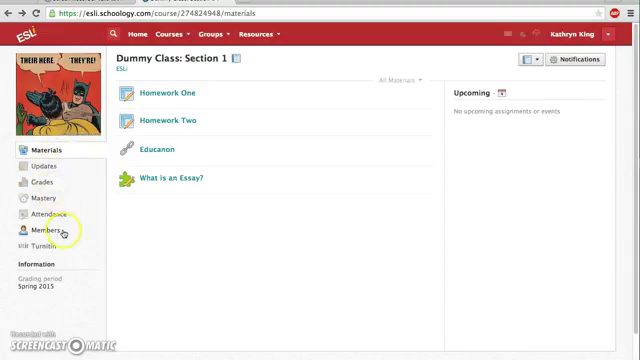
pyautogui.moveTo(42, 166)
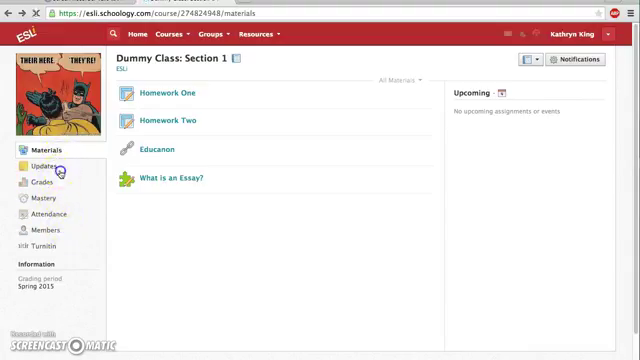
# Show the course's Updates feed with the reminder post about turning in books Tuesday.
pyautogui.click(38, 166)
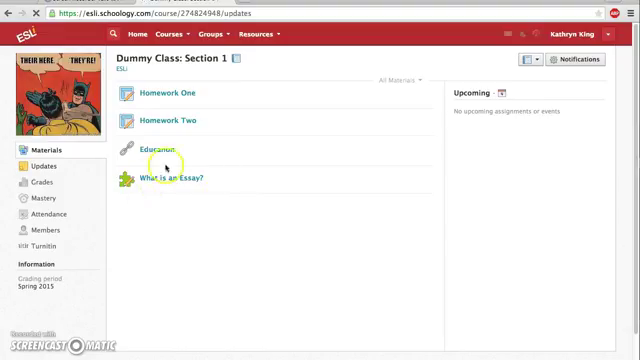
pyautogui.click(40, 166)
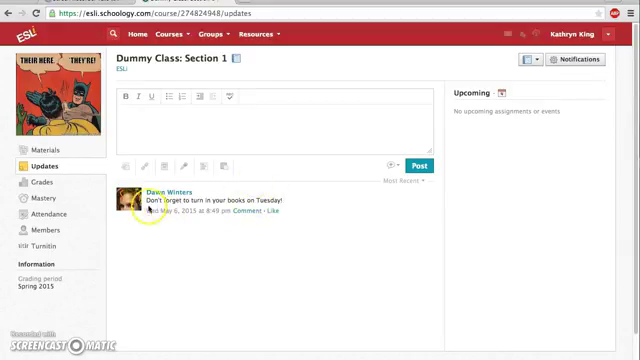
pyautogui.tripleClick(230, 196)
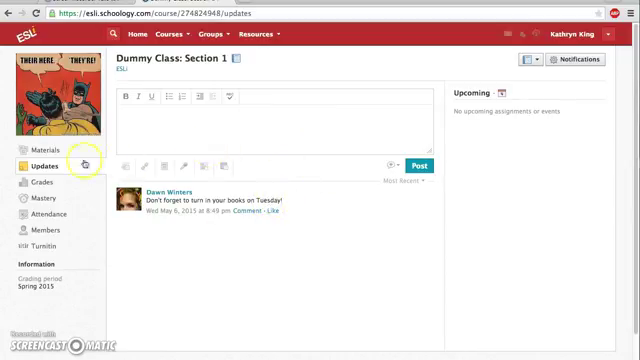
pyautogui.moveTo(56, 186)
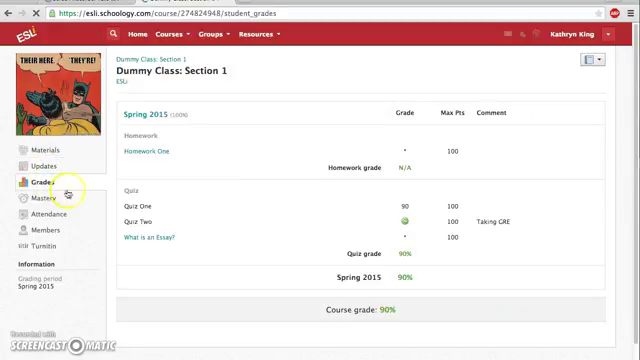
pyautogui.moveTo(492, 148)
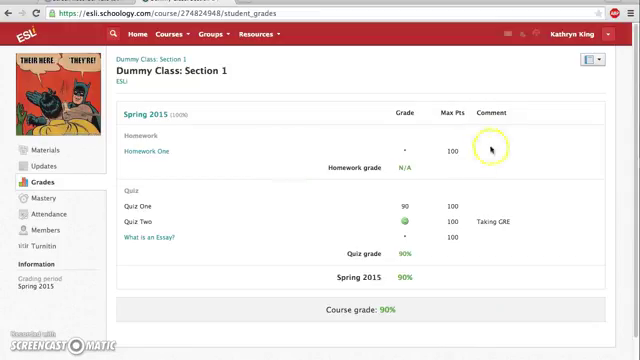
pyautogui.moveTo(424, 200)
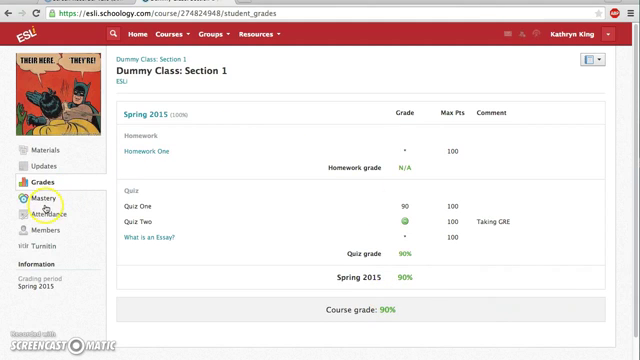
# Review the Mastery learning objectives report, then view the Attendance record with no absences.
pyautogui.click(52, 206)
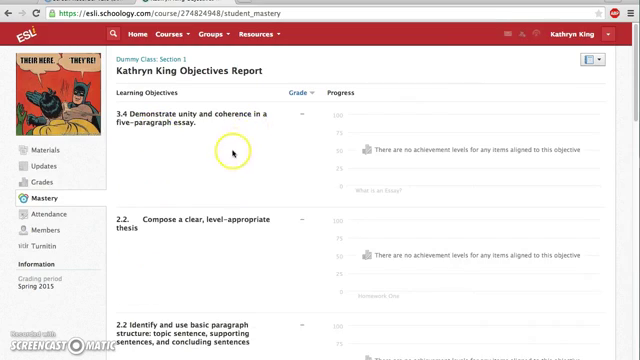
pyautogui.scroll(-3)
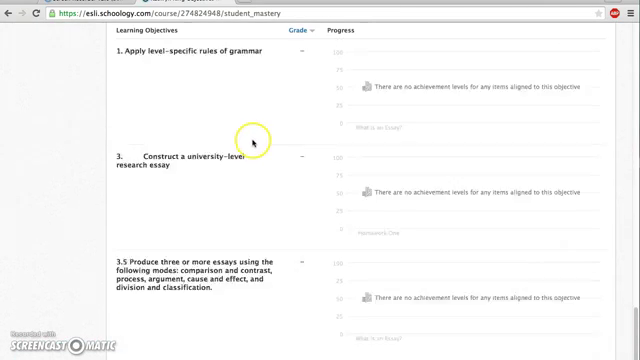
pyautogui.scroll(3)
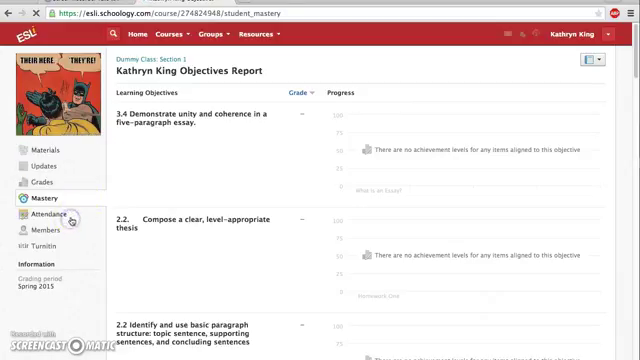
pyautogui.click(44, 216)
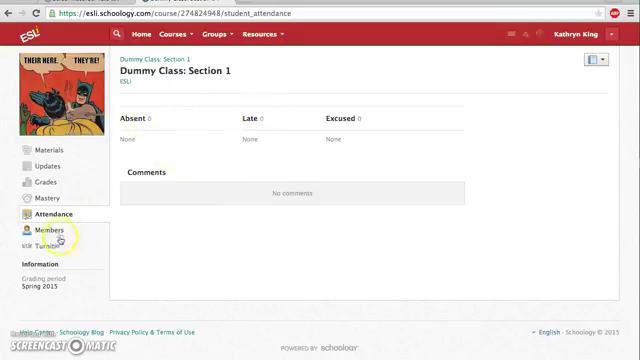
# Show the Members list of six people enrolled in Dummy Class: Section 1.
pyautogui.click(48, 236)
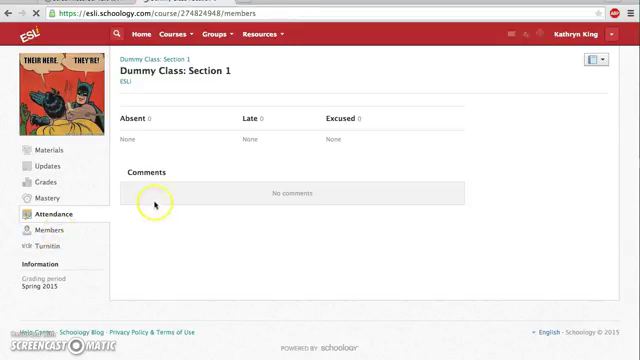
pyautogui.click(42, 228)
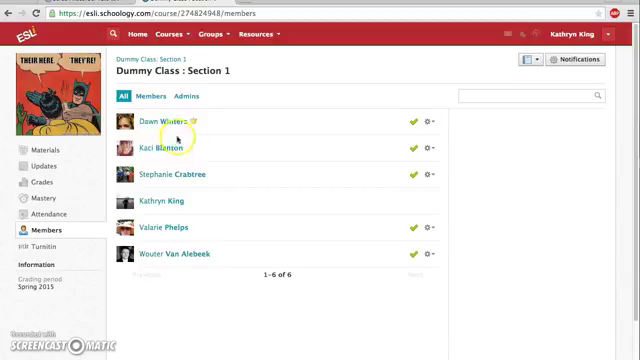
pyautogui.moveTo(162, 148)
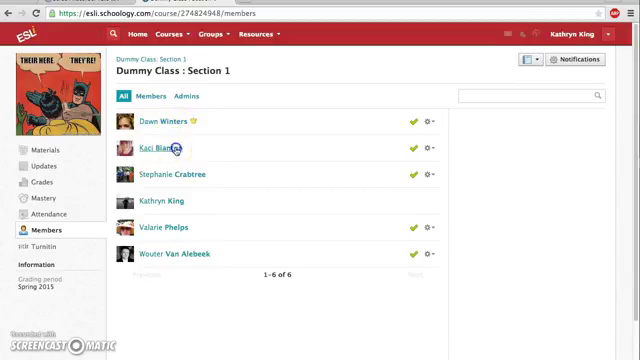
# From a classmate's profile, draft a message with subject 'Hello' and body 'What is our ho'.
pyautogui.click(156, 148)
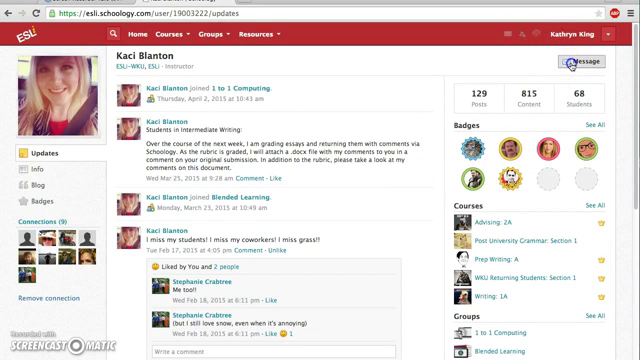
pyautogui.click(578, 60)
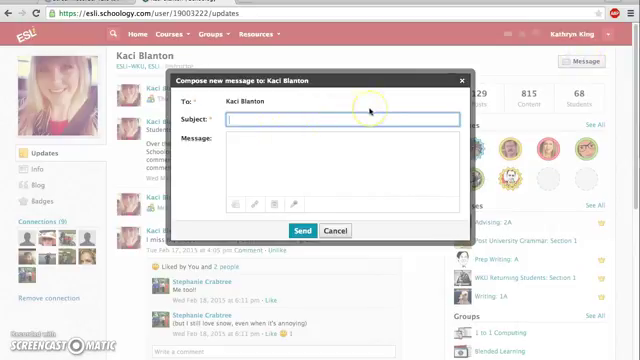
pyautogui.write('Hello')
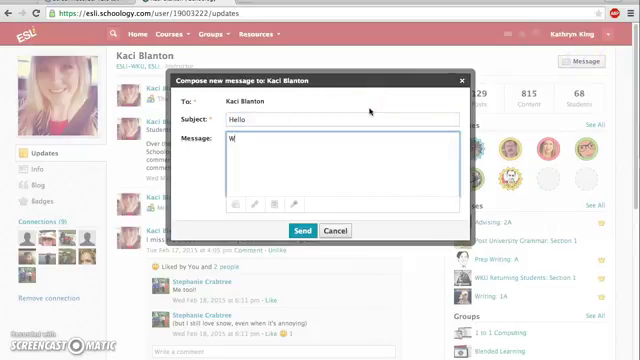
pyautogui.write('What is our ho')
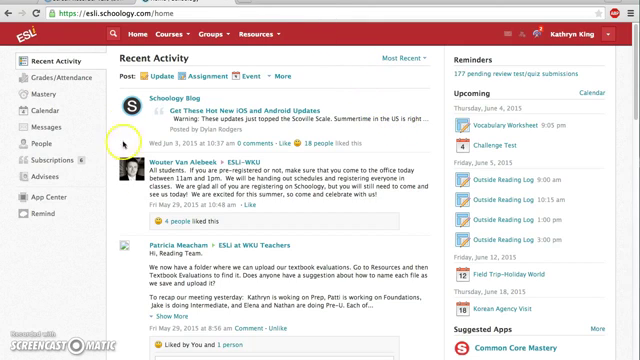
pyautogui.moveTo(448, 236)
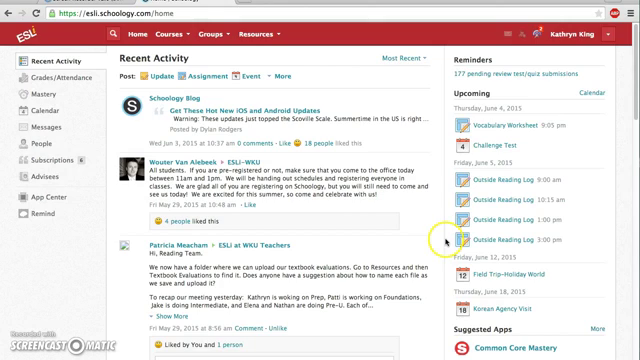
pyautogui.moveTo(344, 204)
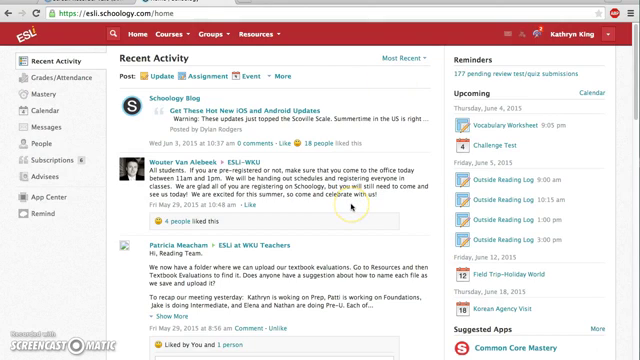
pyautogui.moveTo(348, 202)
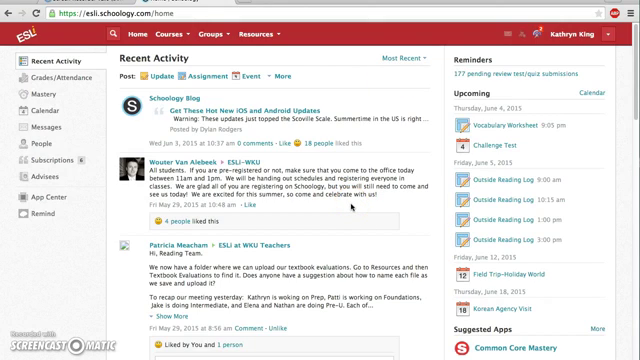